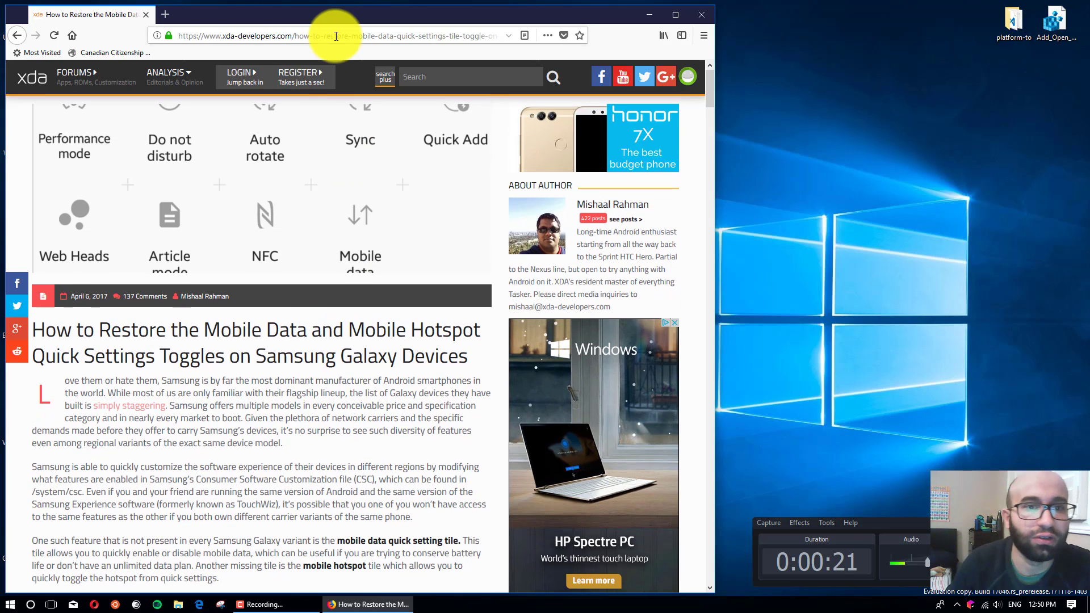
# Step: Scroll the XDA article down to its 'Setting up ADB' and Mobile Data command section
pyautogui.click(340, 35)
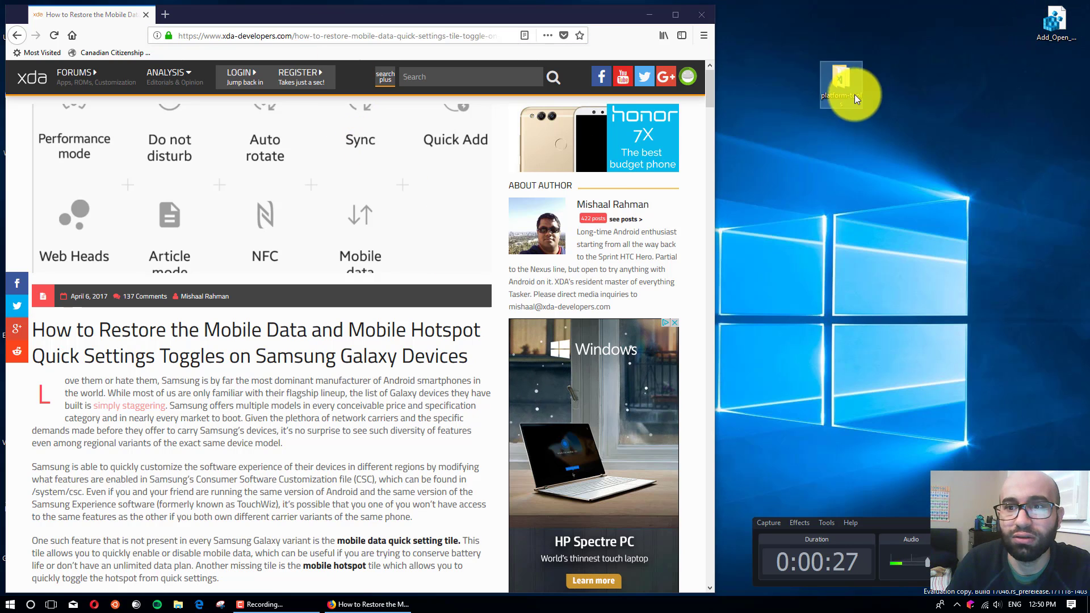
pyautogui.scroll(-3)
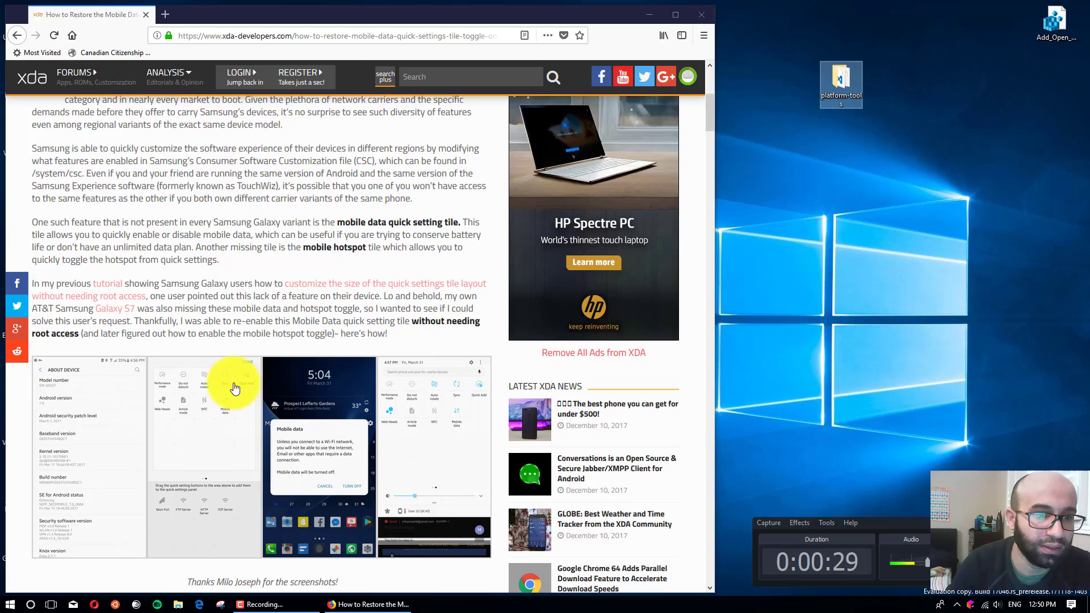
pyautogui.scroll(-3)
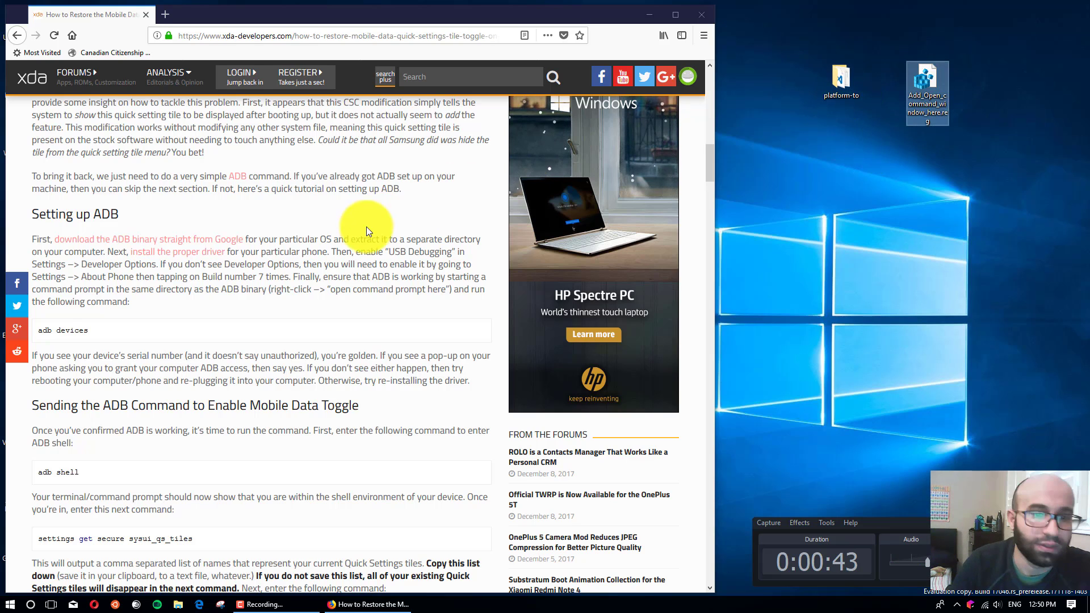
# Step: Open a command window in the platform-tools folder from its right-click menu
pyautogui.scroll(-3)
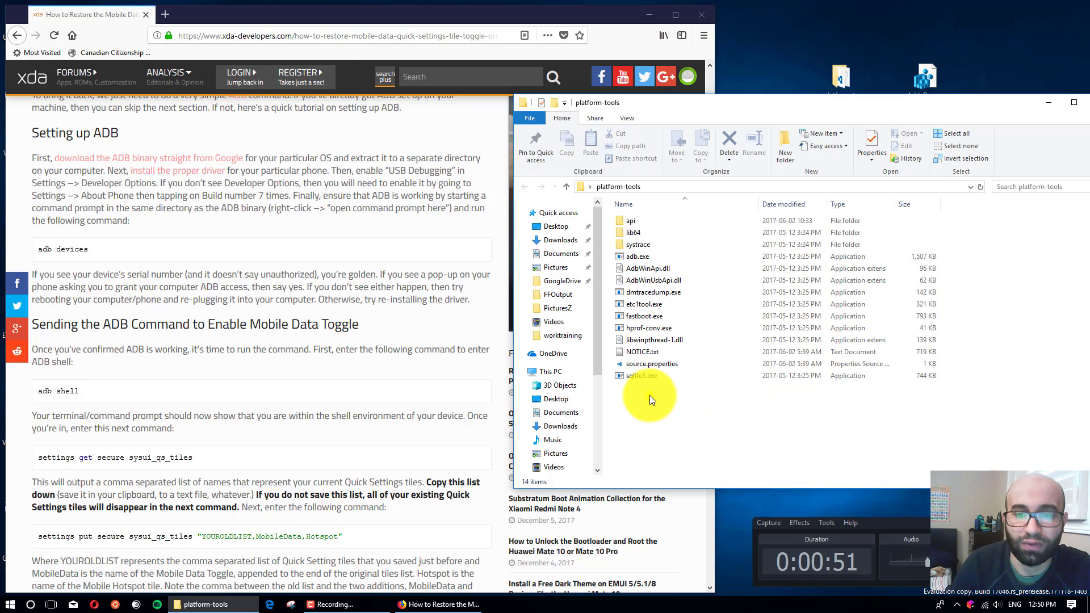
pyautogui.rightClick(648, 396)
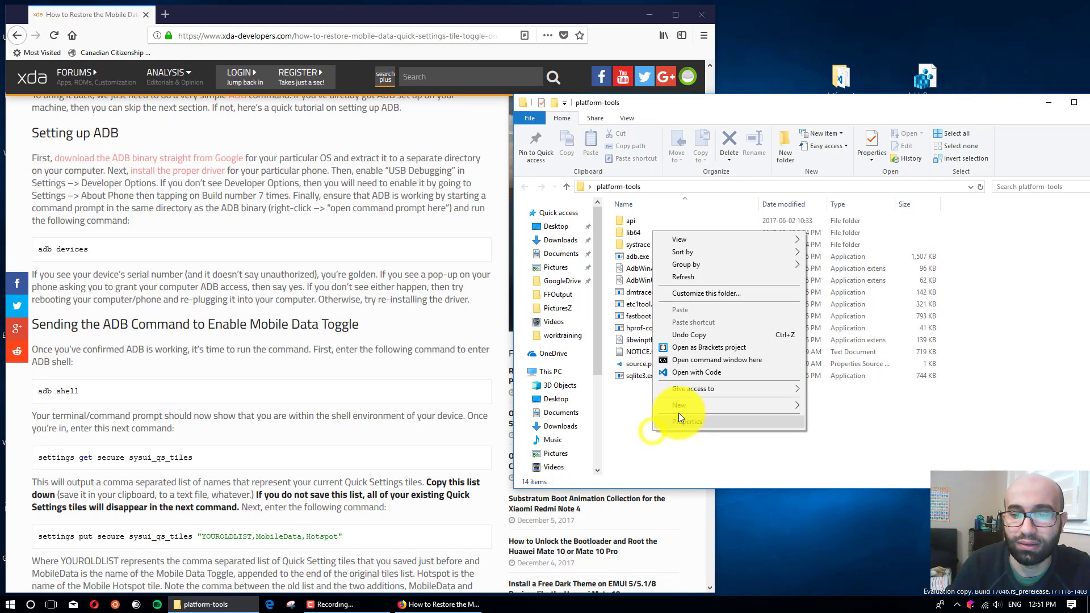
pyautogui.moveTo(703, 365)
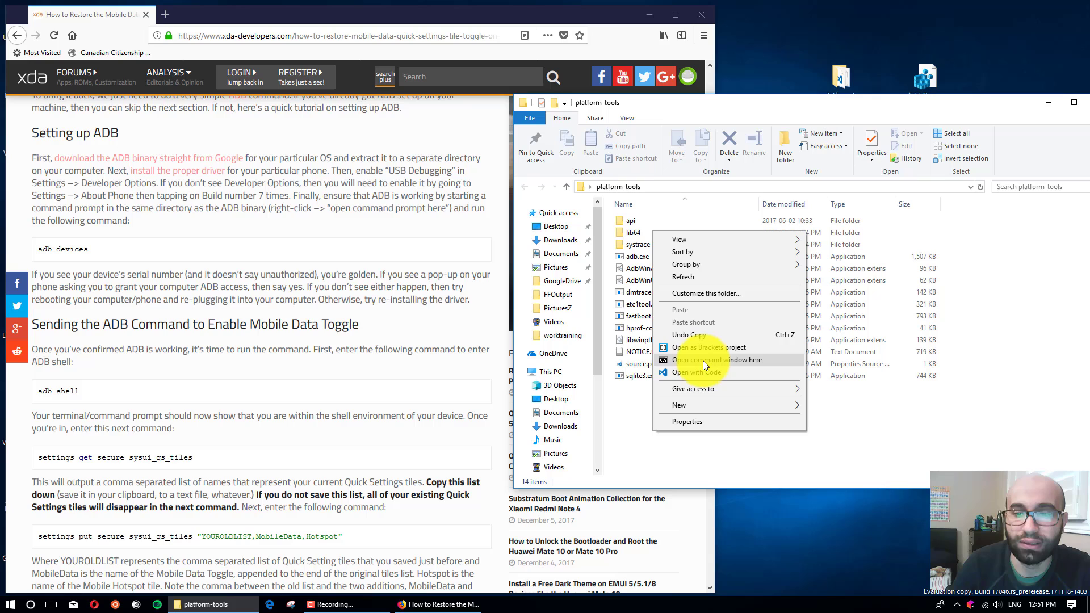
pyautogui.moveTo(686, 365)
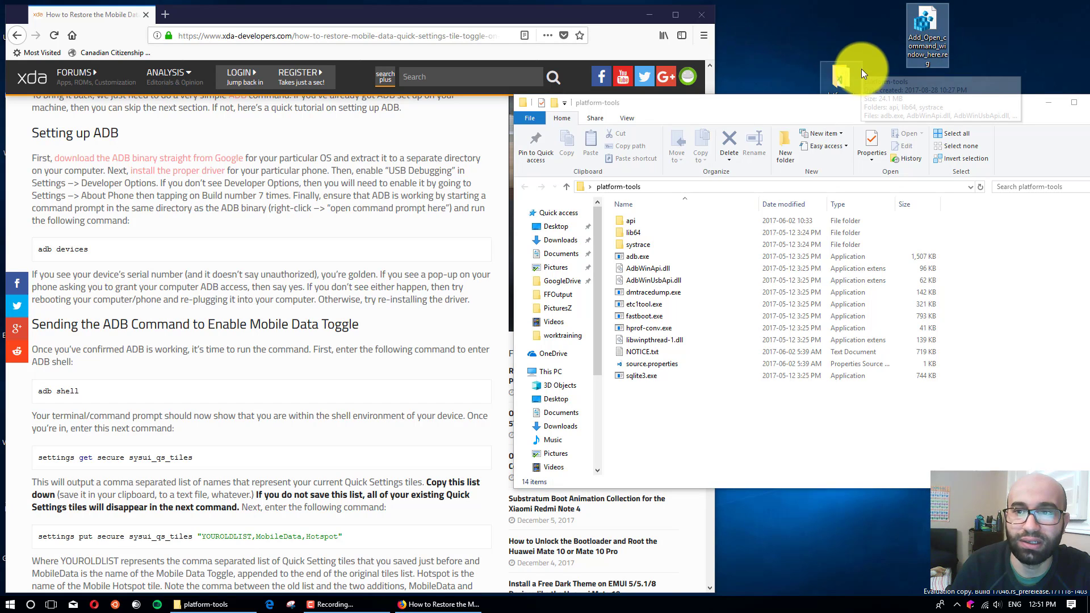
pyautogui.click(666, 425)
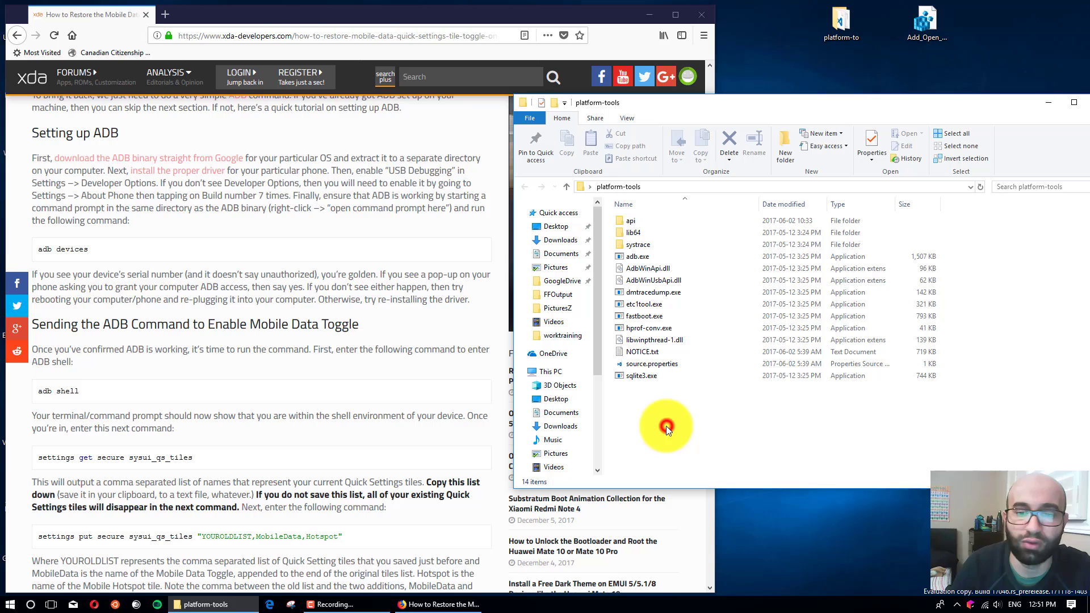
pyautogui.rightClick(665, 426)
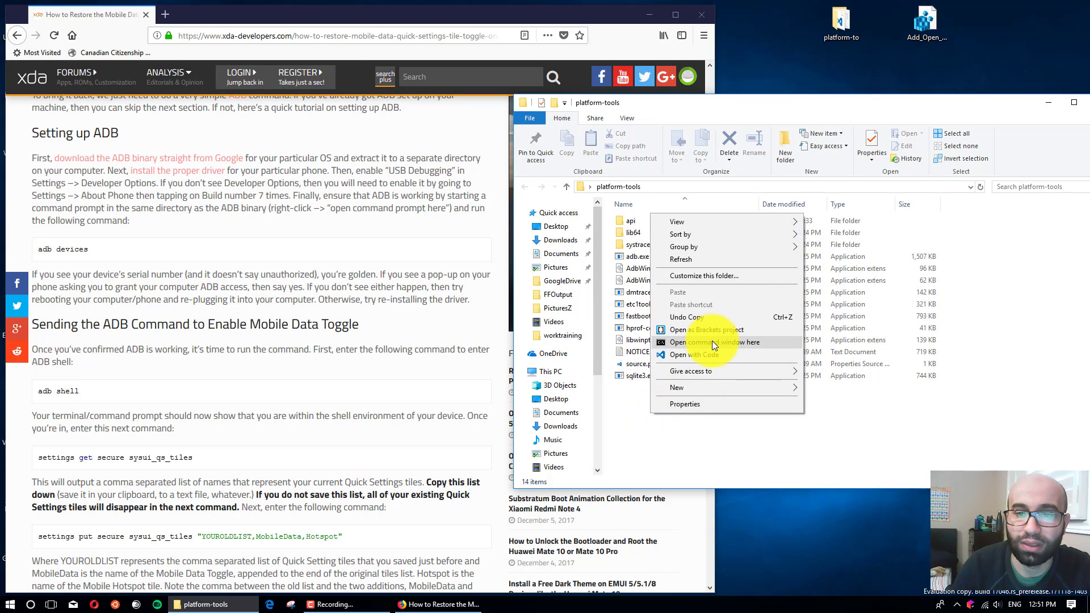
pyautogui.click(708, 342)
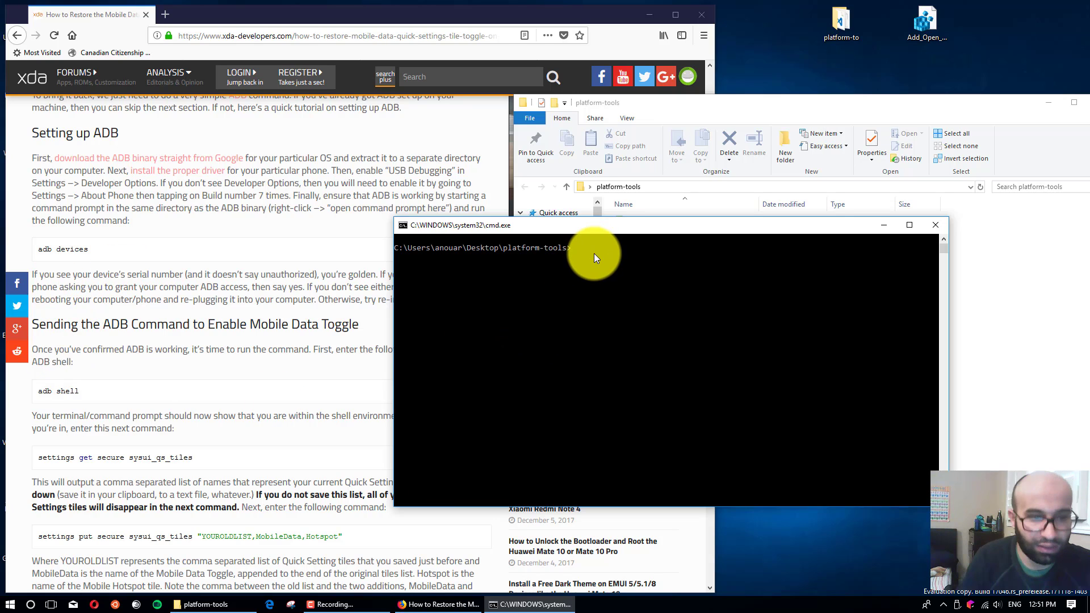
# Step: Run 'adb devices' to confirm the phone, then 'adb shell' to enter its shell
pyautogui.write('adb devices')
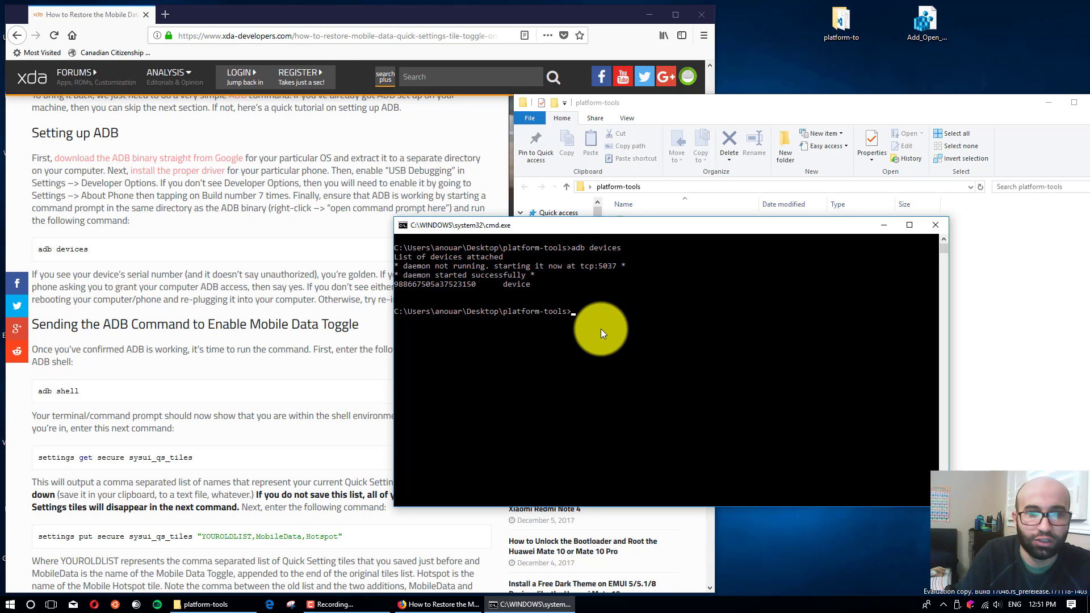
pyautogui.moveTo(591, 321)
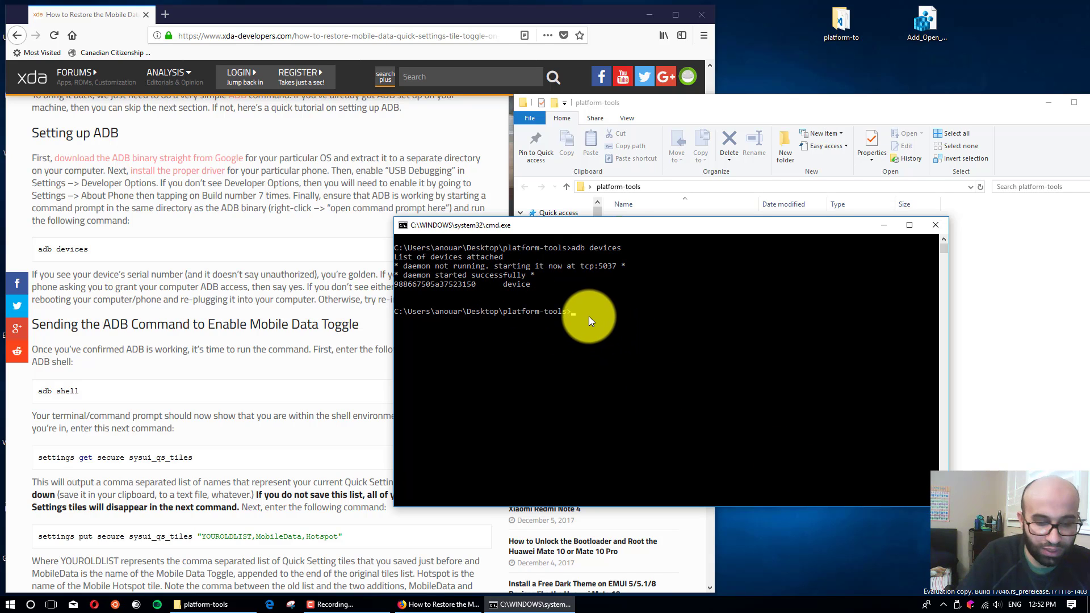
pyautogui.write('adb shell')
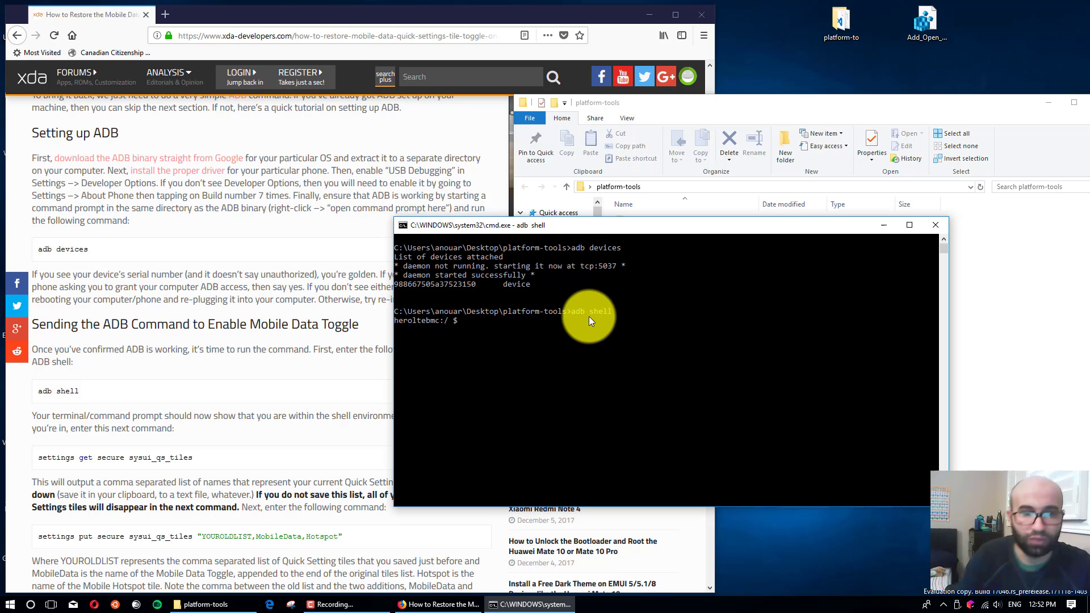
# Step: Run 'settings get secure sysui_qs_tiles' to print the phone's current tile list
pyautogui.scroll(-3)
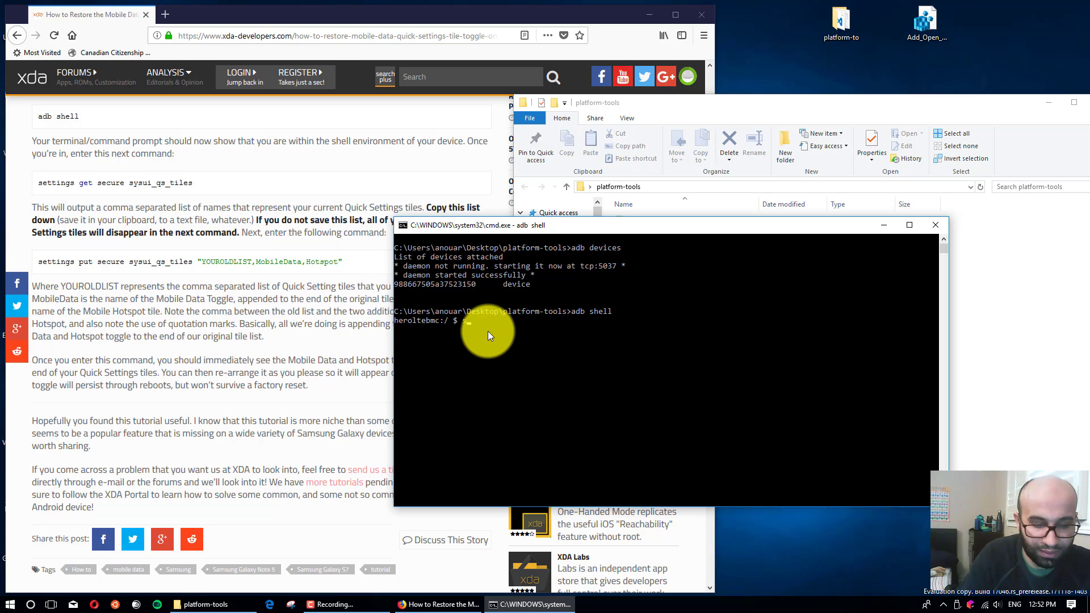
pyautogui.write('settings')
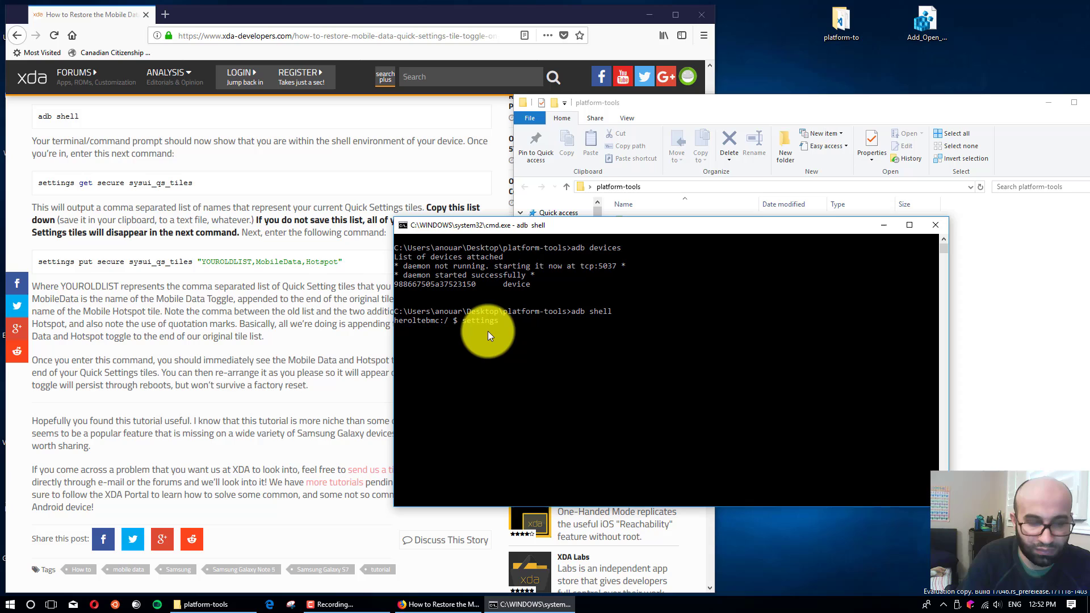
pyautogui.write('get secure sysio')
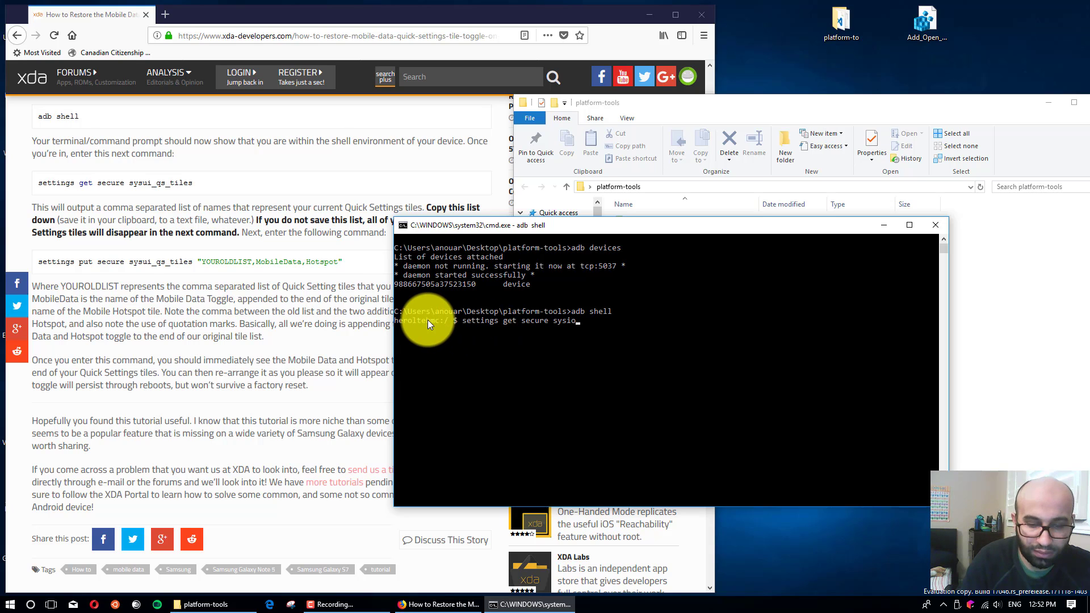
pyautogui.press('Backspace')
pyautogui.write('u')
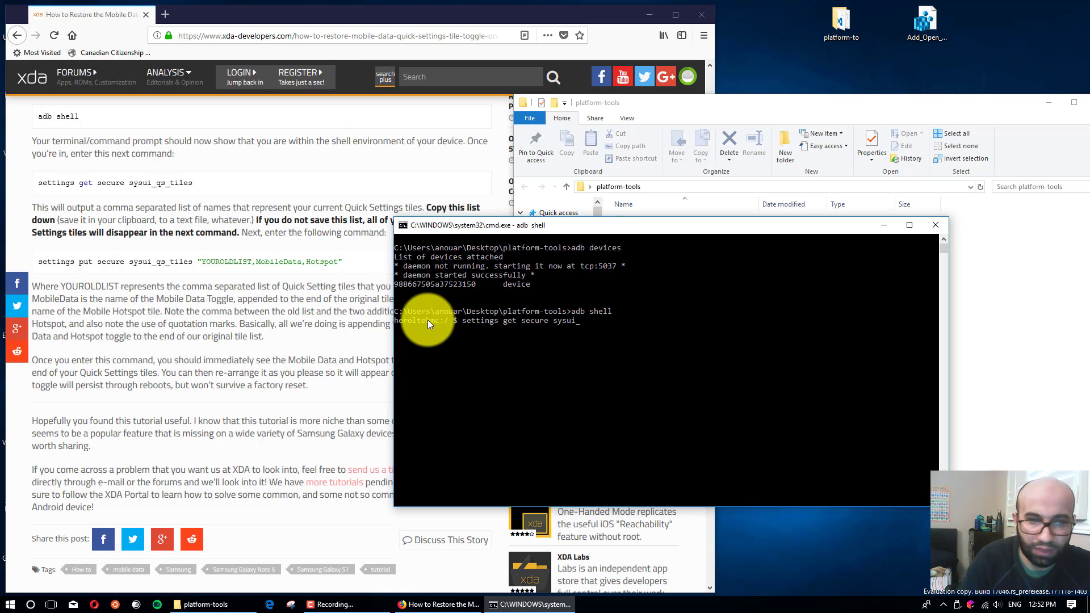
pyautogui.write('qs_tile')
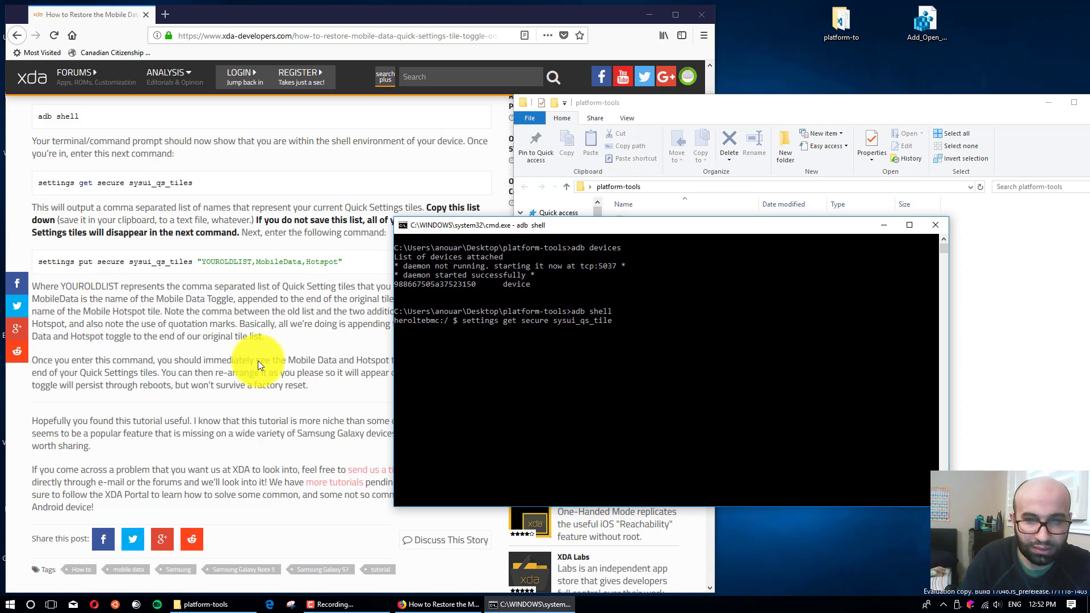
pyautogui.write('s')
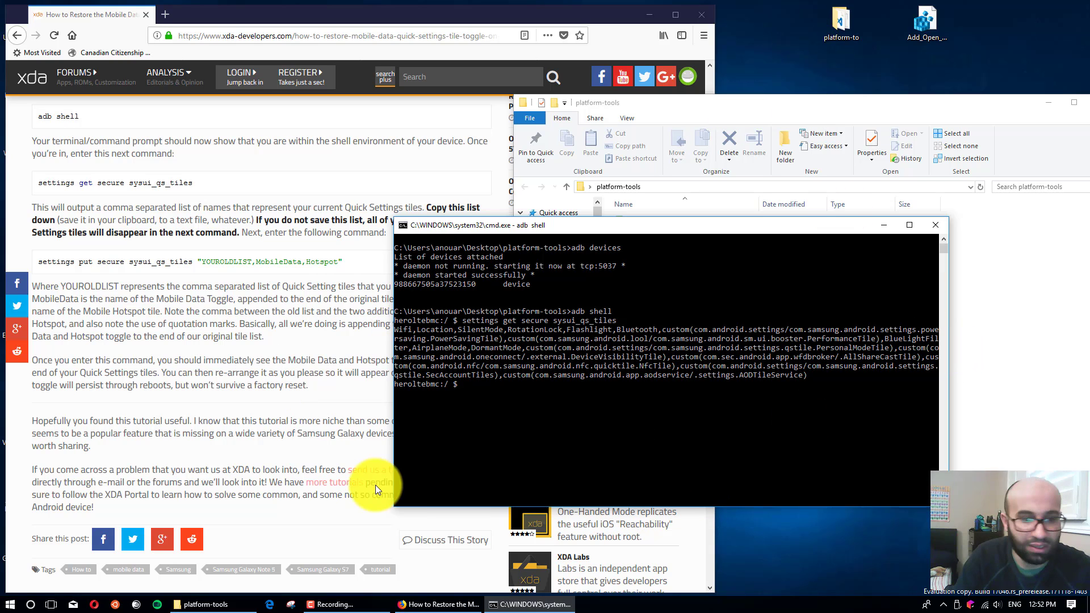
pyautogui.click(8, 604)
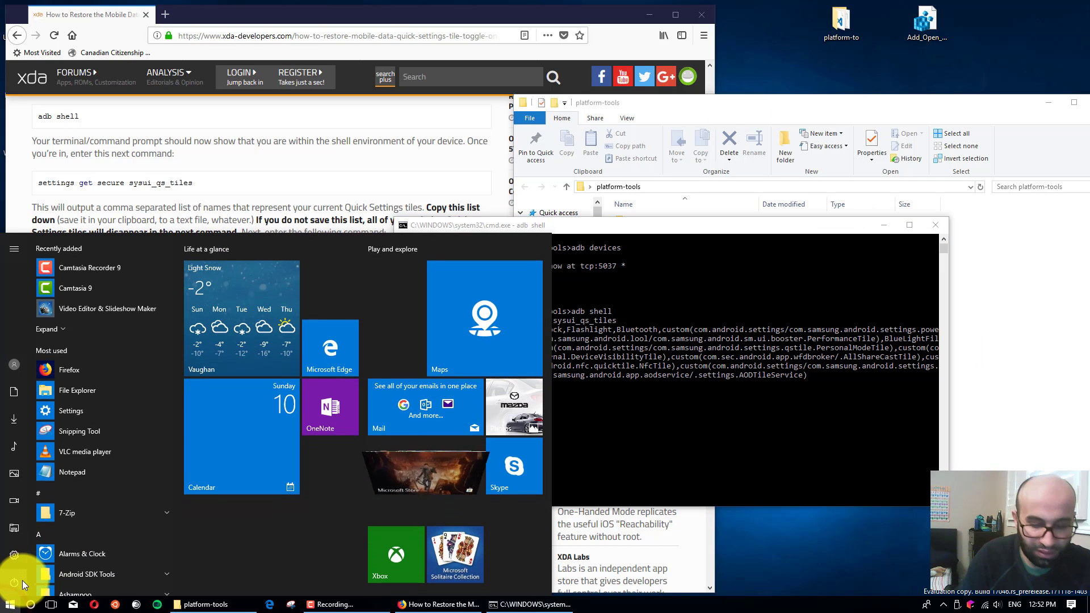
# Step: Launch Notepad, paste the tiles list, and append ',MobileData' to its end
pyautogui.write('notepad')
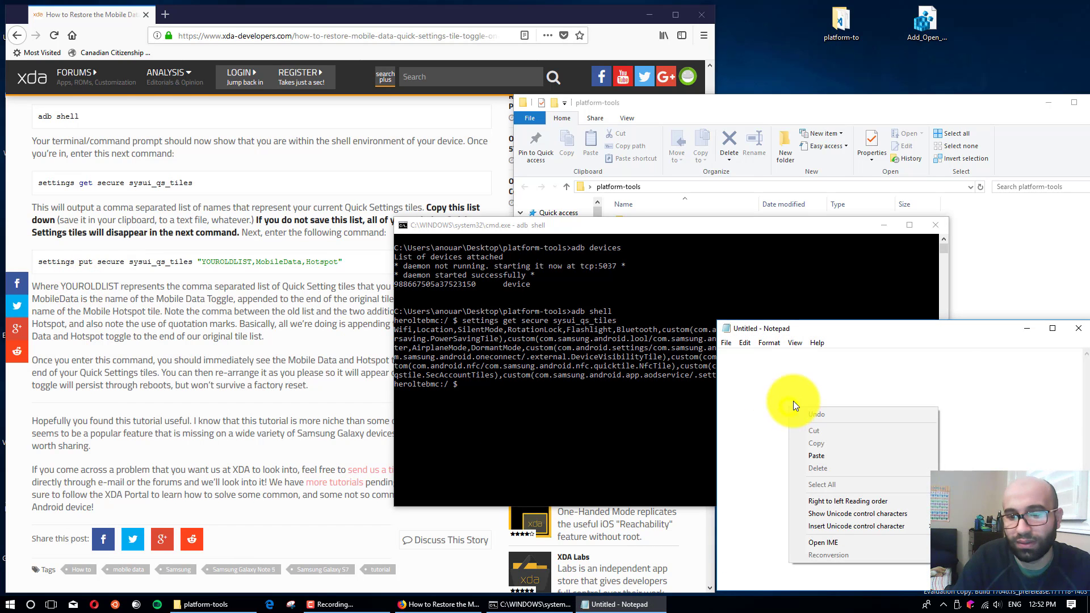
pyautogui.click(816, 455)
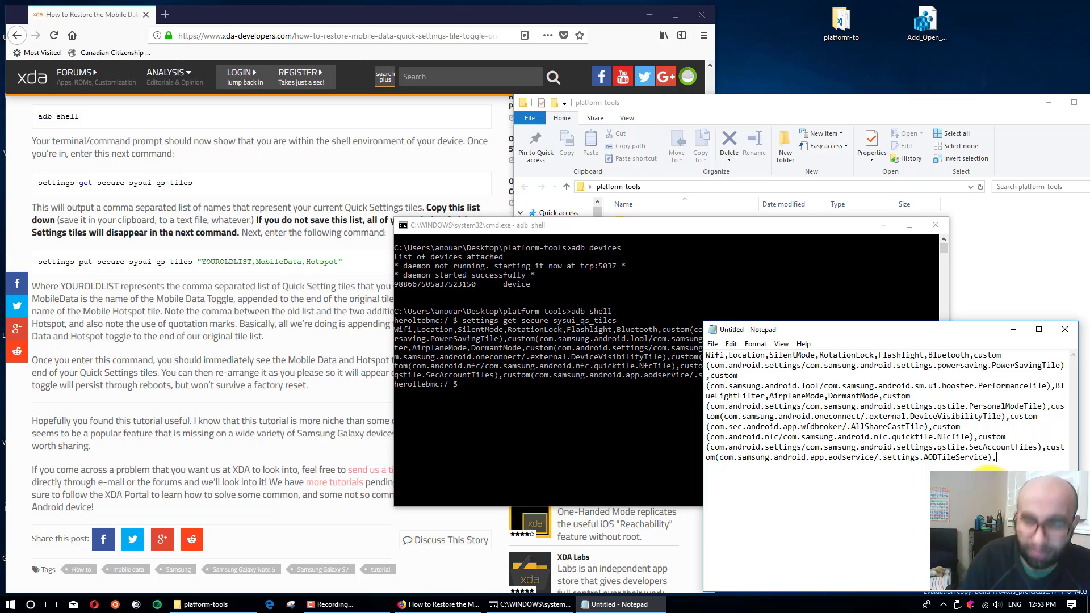
pyautogui.write('Mobile')
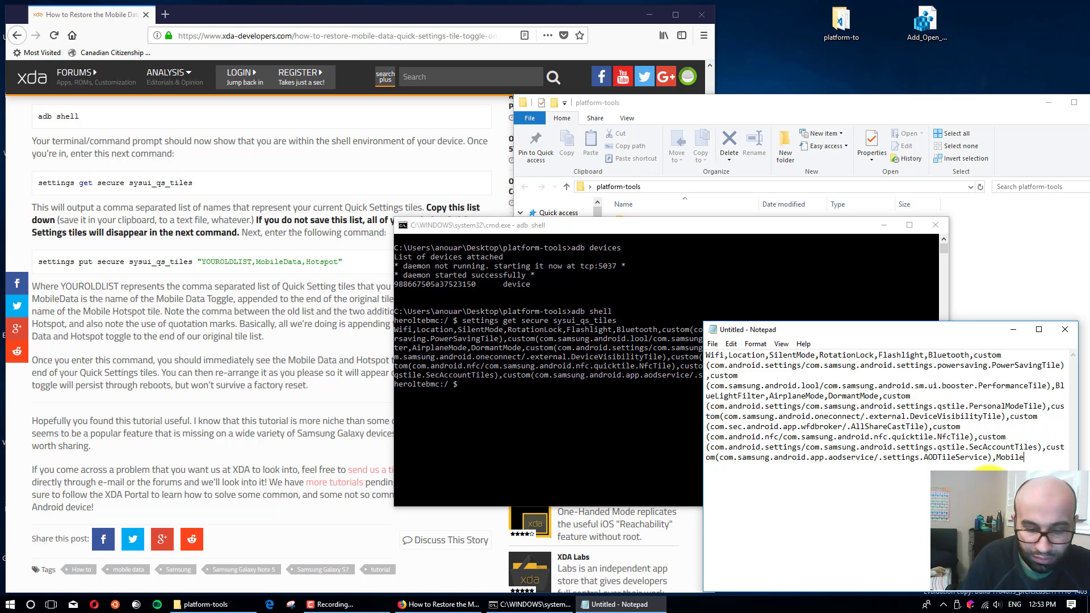
pyautogui.write('Data"')
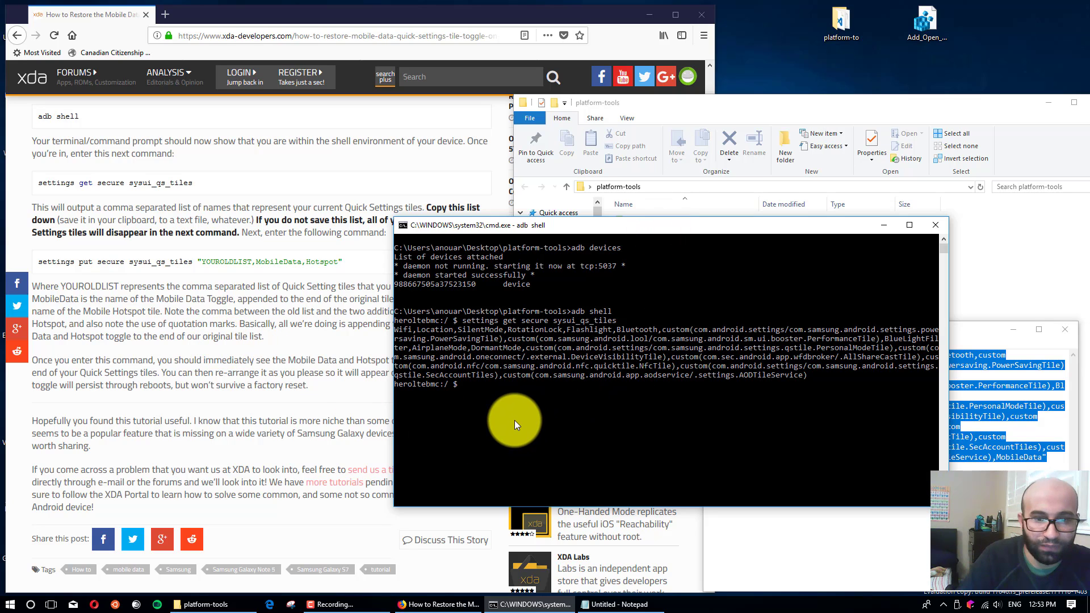
# Step: Type 'settings put secure sysui_qs_tiles ' at the shell prompt without running it
pyautogui.write('settings get secure sysui_qs_tiles')
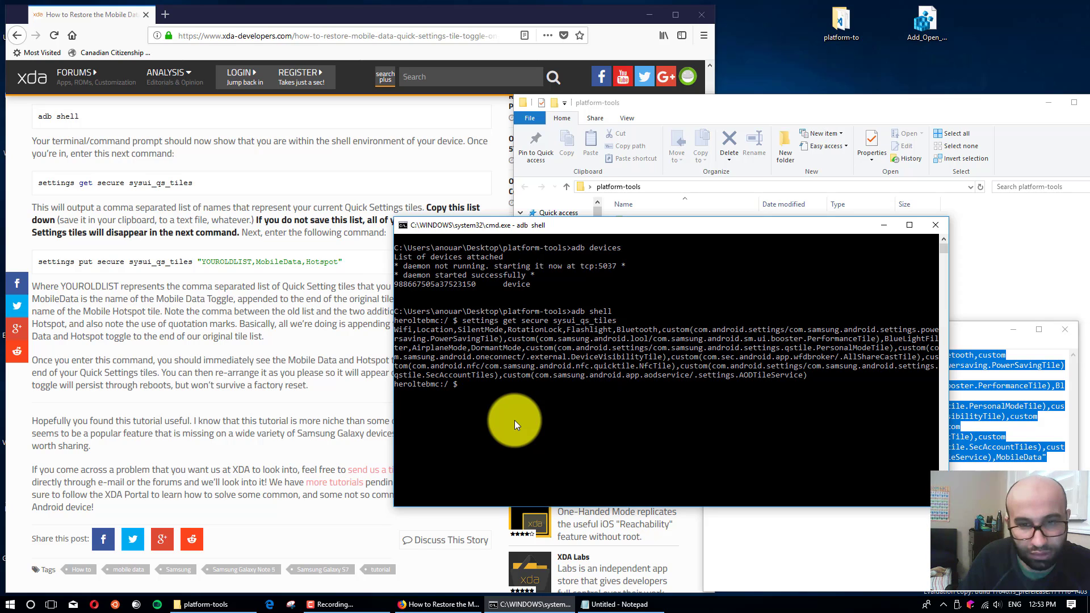
pyautogui.write('syst')
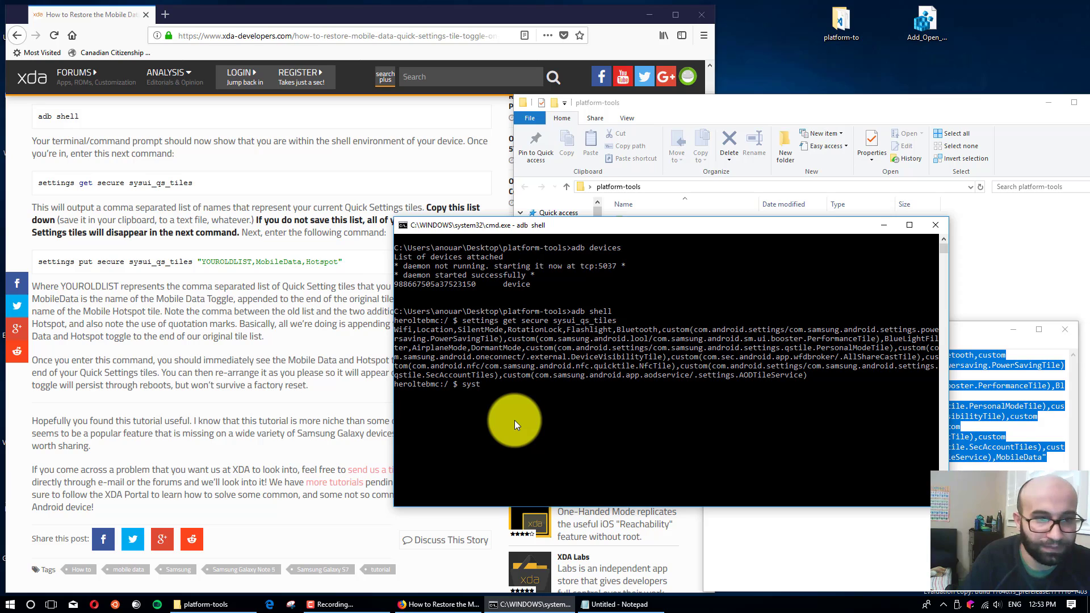
pyautogui.write('setting')
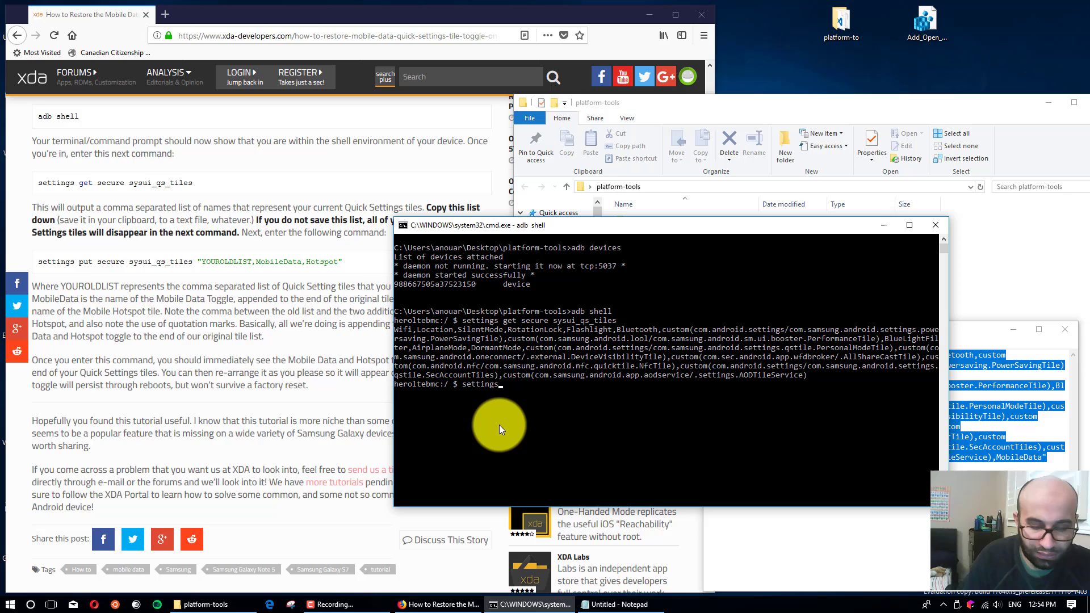
pyautogui.write('put secure sysui_qs')
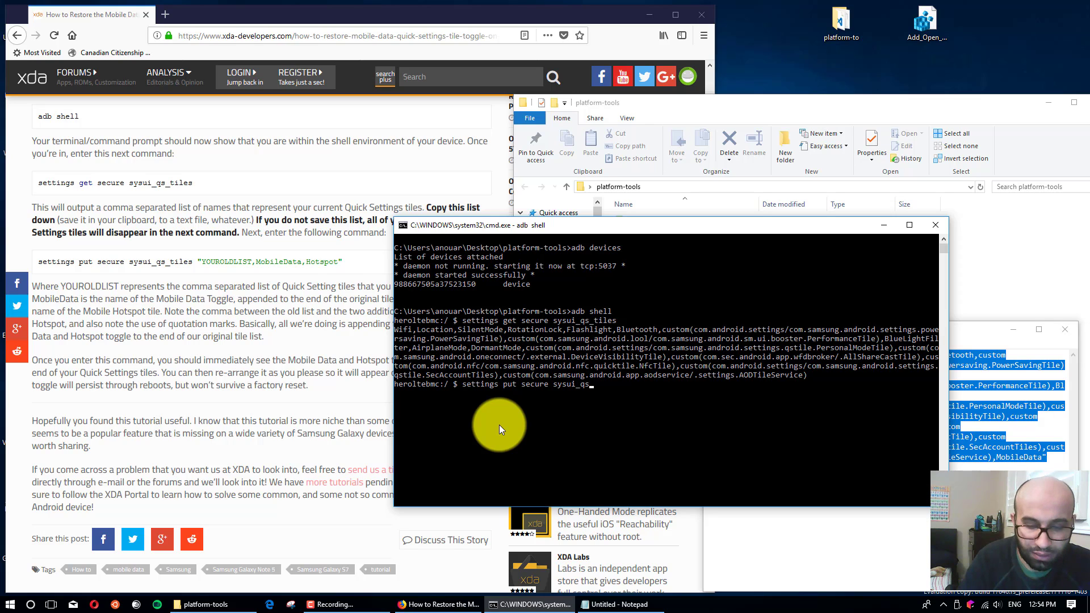
pyautogui.write('tiles')
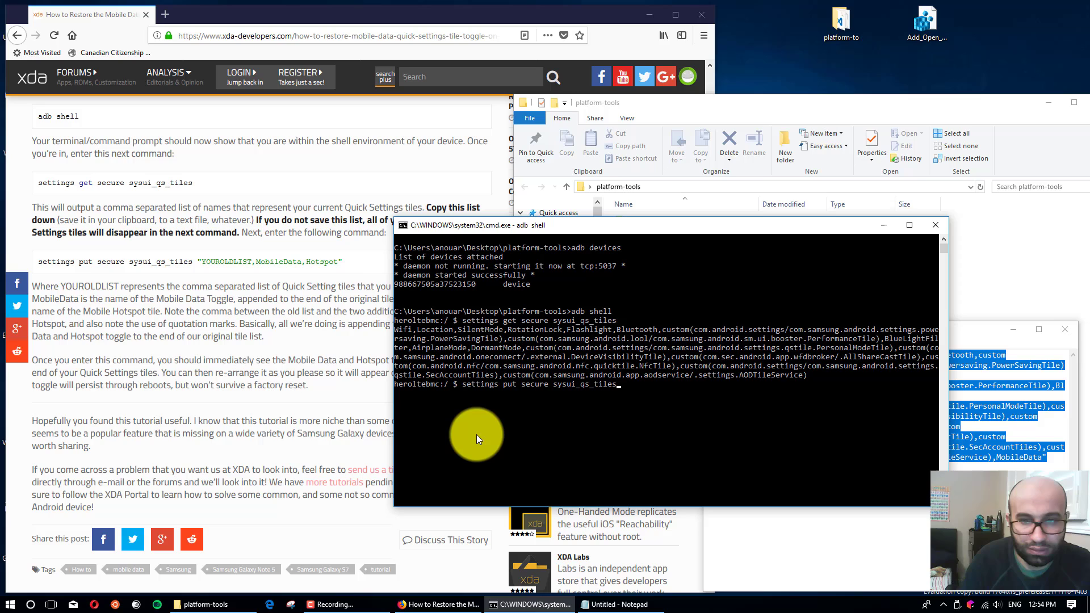